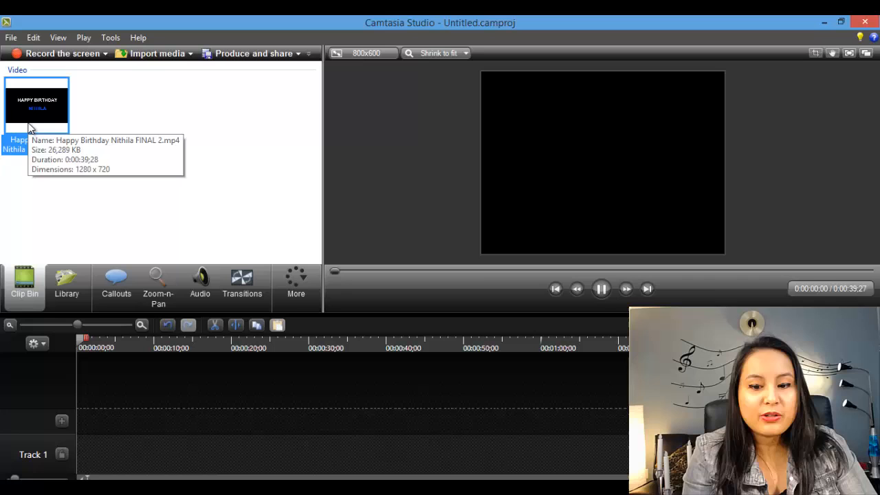
Play the imported birthday clip in the preview window, then pause it
{"action": "left_click", "coordinate": [600, 288]}
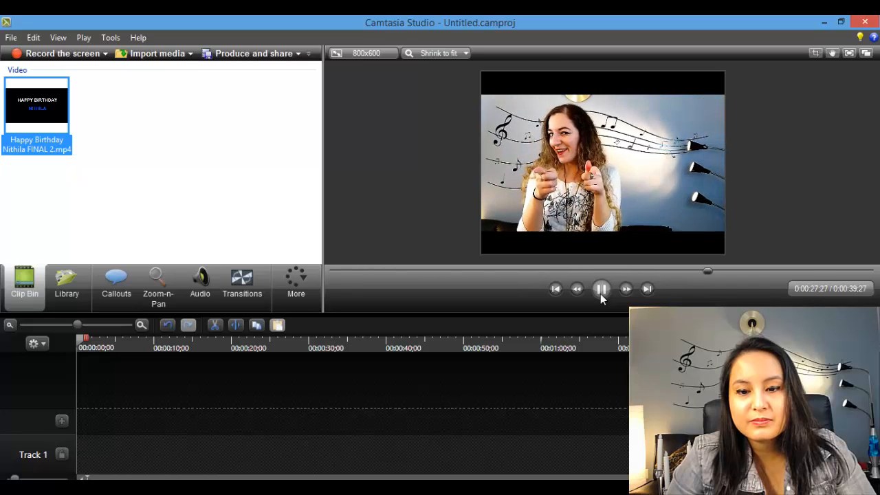
{"action": "left_click", "coordinate": [601, 288]}
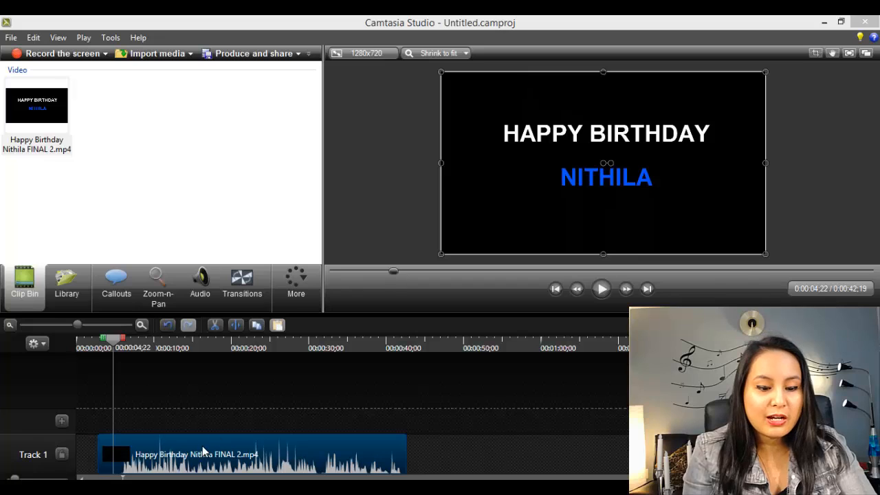
{"action": "mouse_move", "coordinate": [158, 454]}
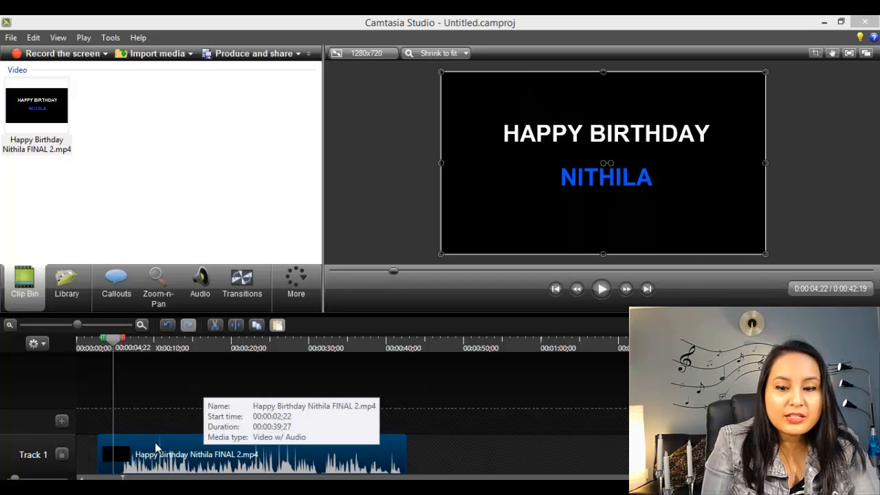
Set the timeline birthday clip's speed to 150%, for a new duration of 00:00:26;18
{"action": "right_click", "coordinate": [158, 450]}
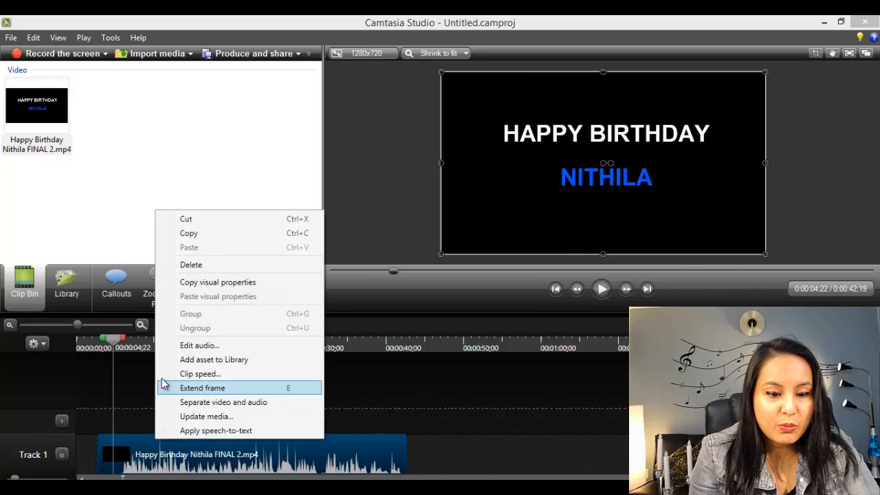
{"action": "mouse_move", "coordinate": [200, 373]}
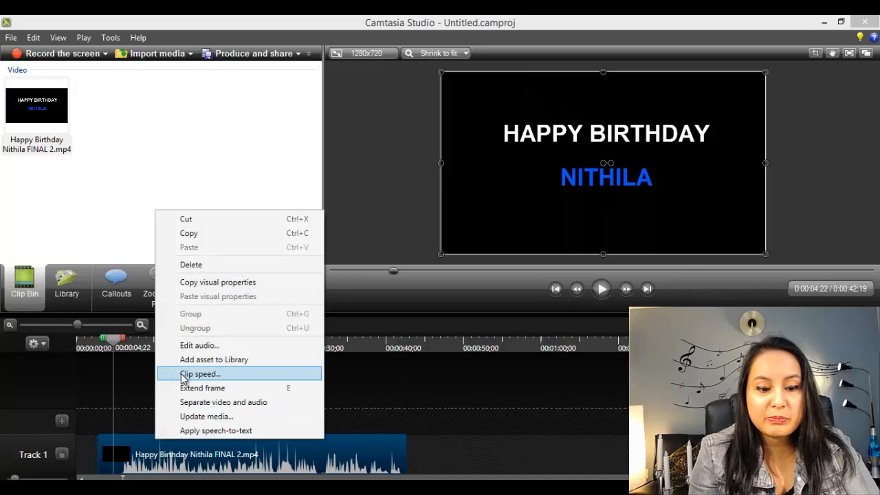
{"action": "left_click", "coordinate": [200, 374]}
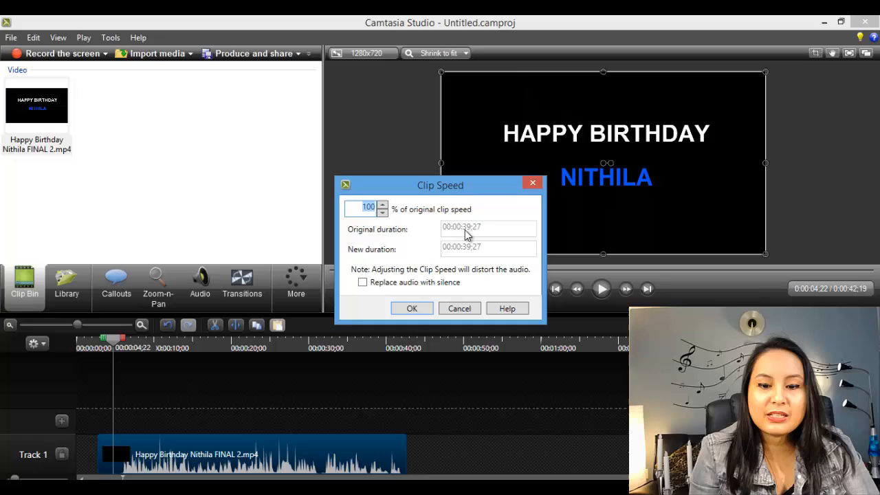
{"action": "mouse_move", "coordinate": [384, 261]}
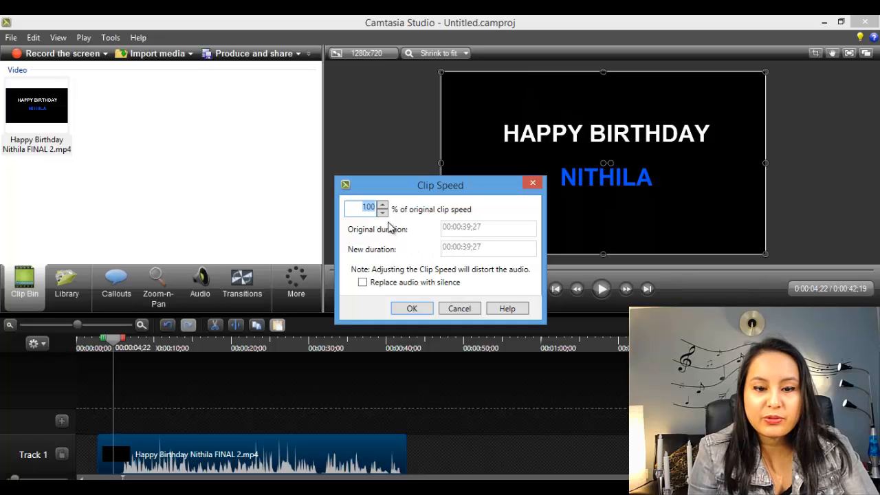
{"action": "left_click", "coordinate": [382, 204]}
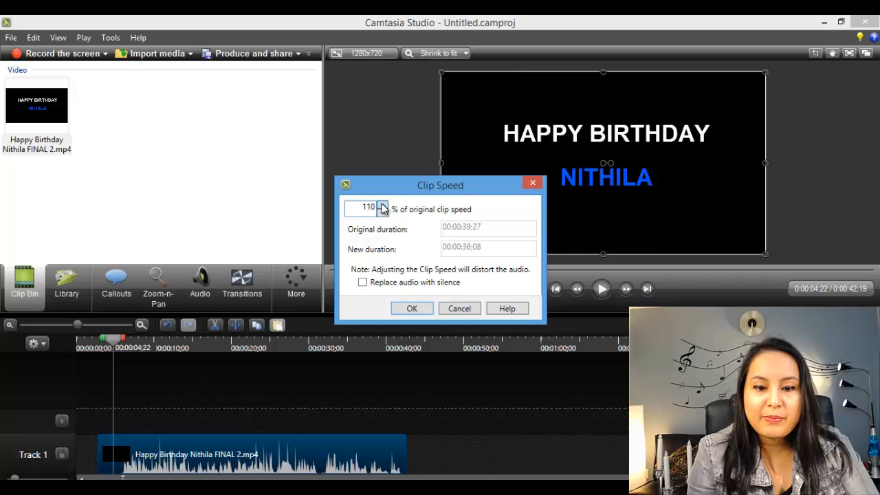
{"action": "left_click", "coordinate": [383, 205]}
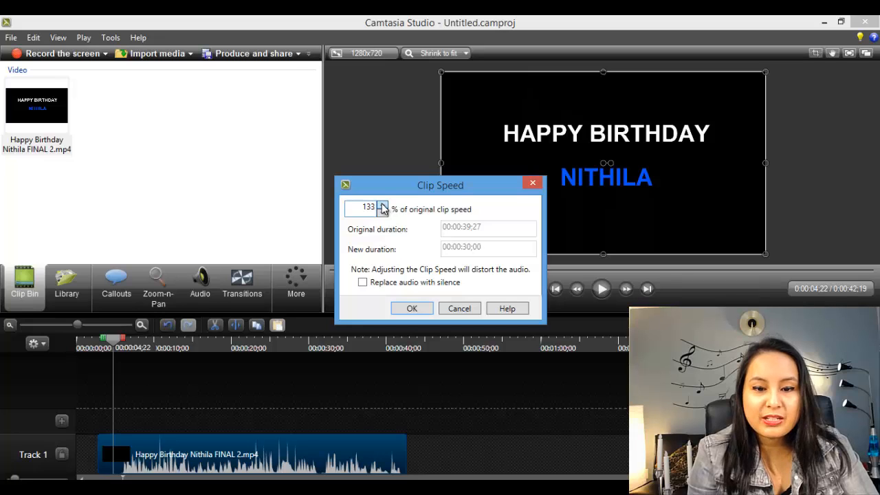
{"action": "left_click", "coordinate": [382, 205]}
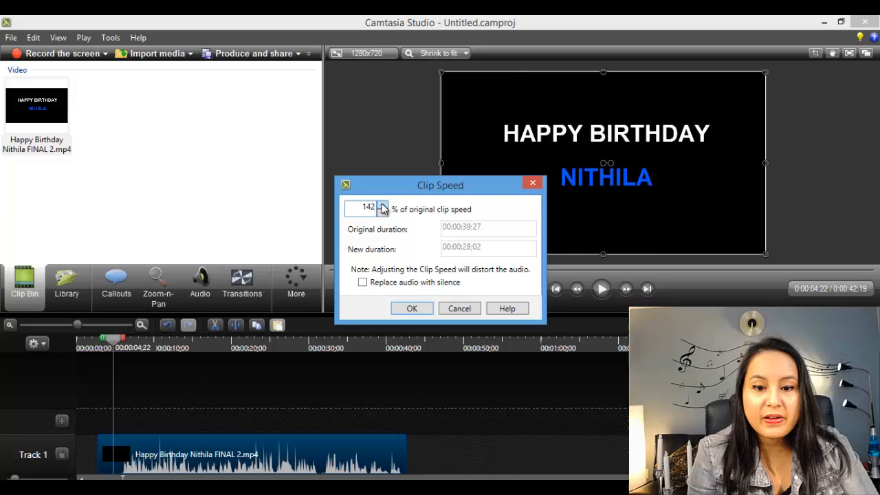
{"action": "left_click", "coordinate": [382, 206]}
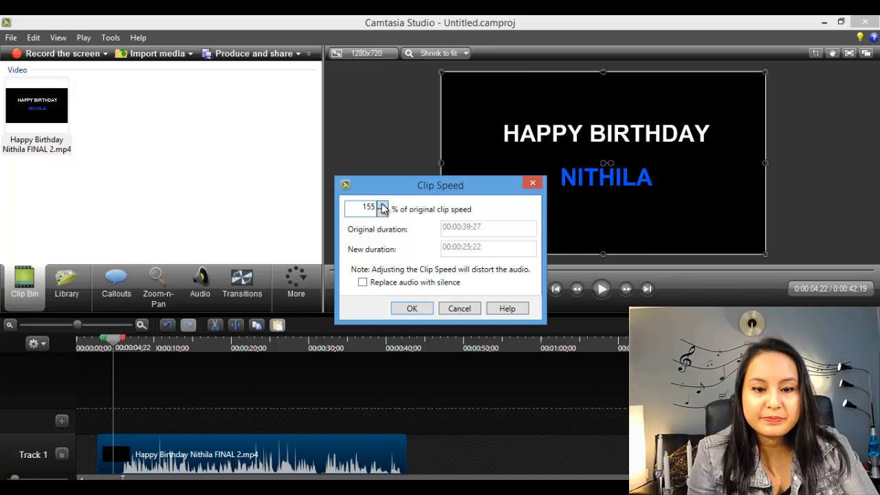
{"action": "left_click", "coordinate": [383, 204]}
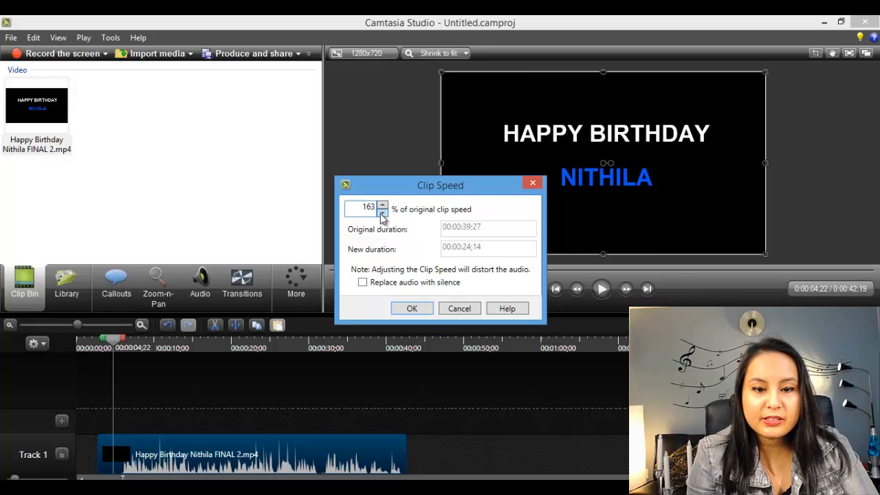
{"action": "left_click", "coordinate": [382, 212]}
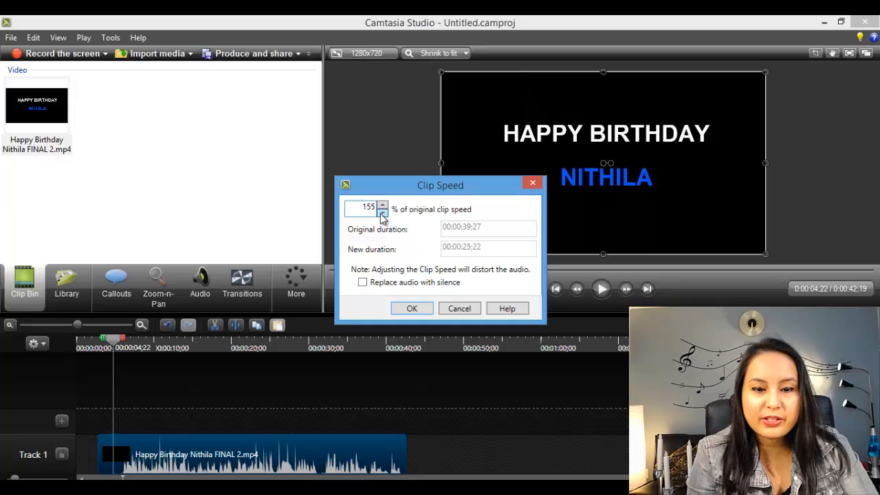
{"action": "left_click", "coordinate": [382, 211]}
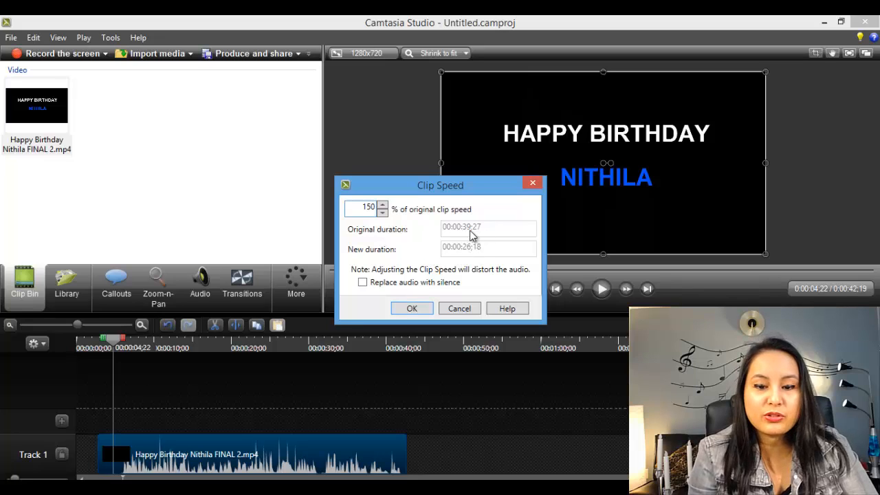
{"action": "mouse_move", "coordinate": [394, 269]}
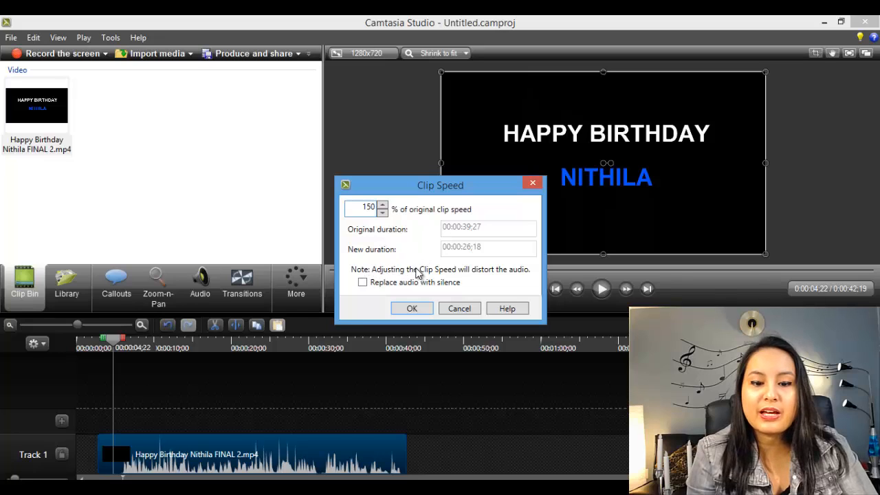
{"action": "mouse_move", "coordinate": [501, 275]}
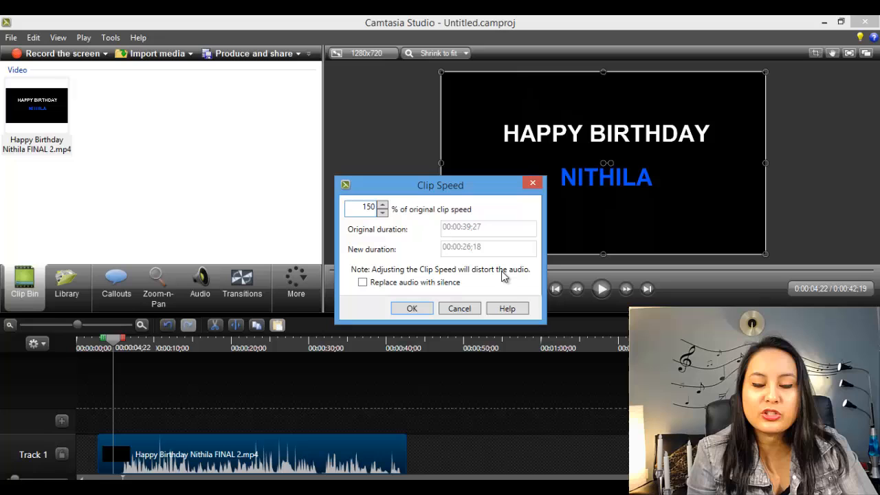
{"action": "mouse_move", "coordinate": [433, 288]}
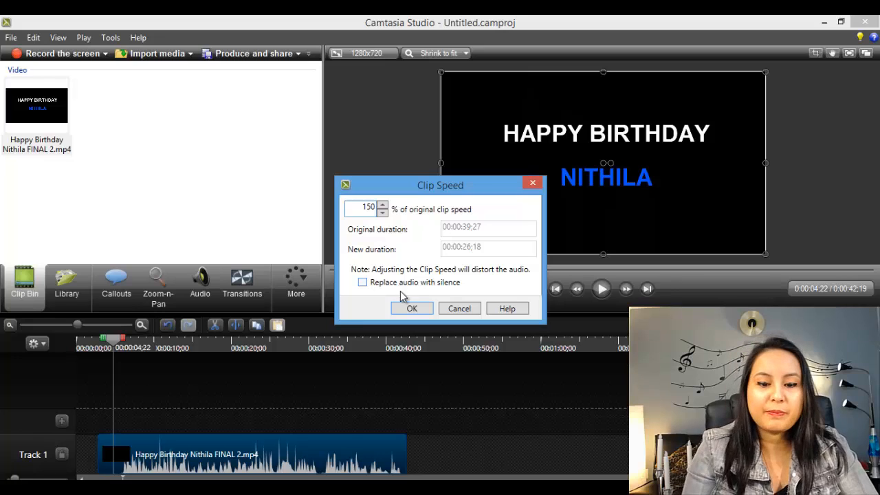
Apply the 150% clip speed, then preview the sped-up clip and pause partway
{"action": "left_click", "coordinate": [411, 308]}
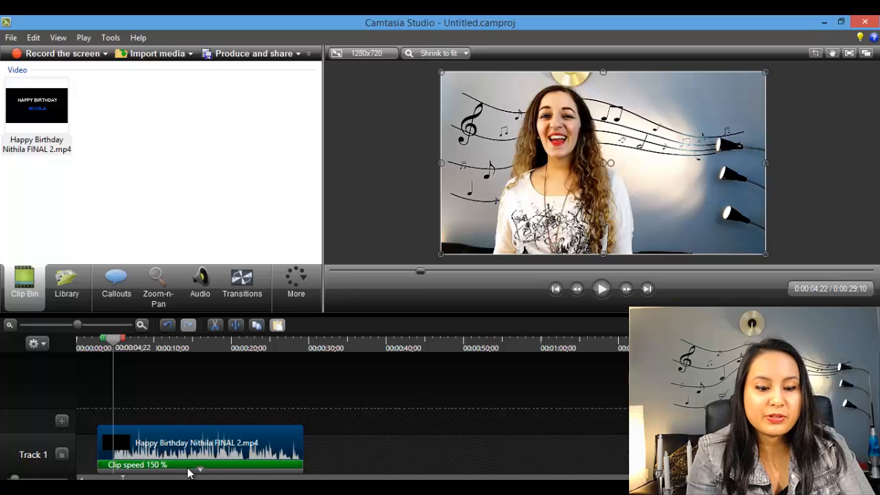
{"action": "mouse_move", "coordinate": [107, 420]}
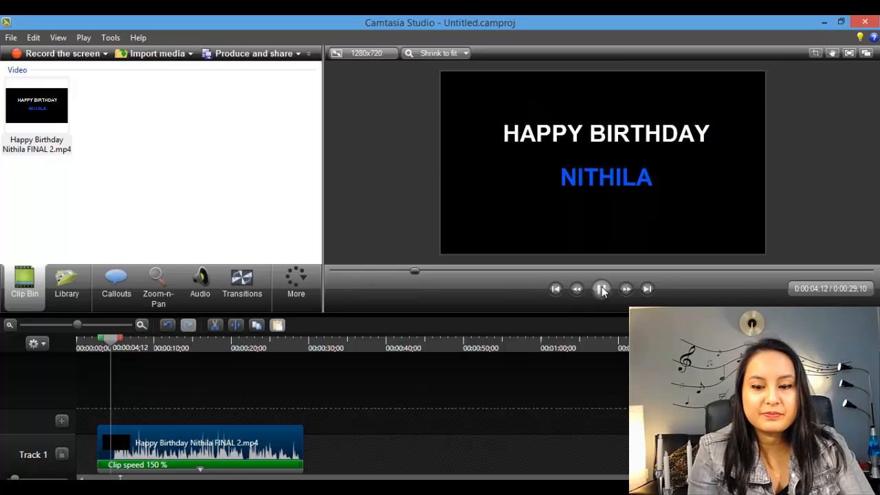
{"action": "left_click", "coordinate": [601, 288]}
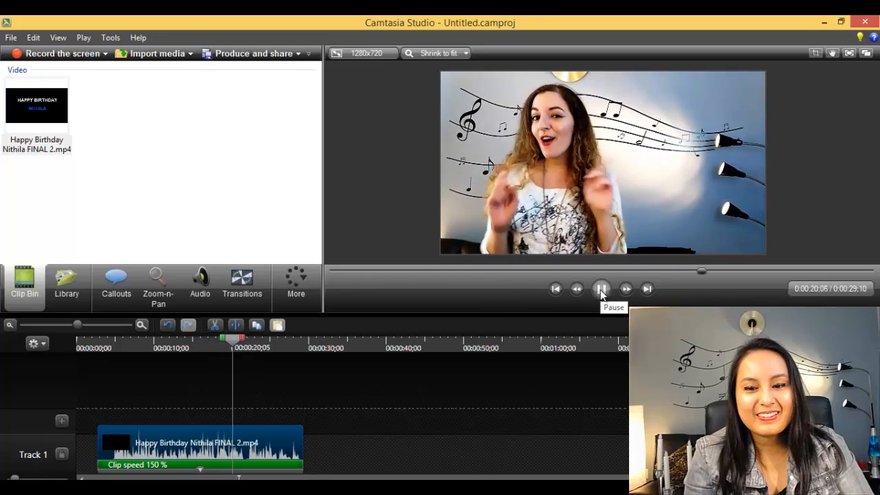
{"action": "left_click", "coordinate": [601, 288]}
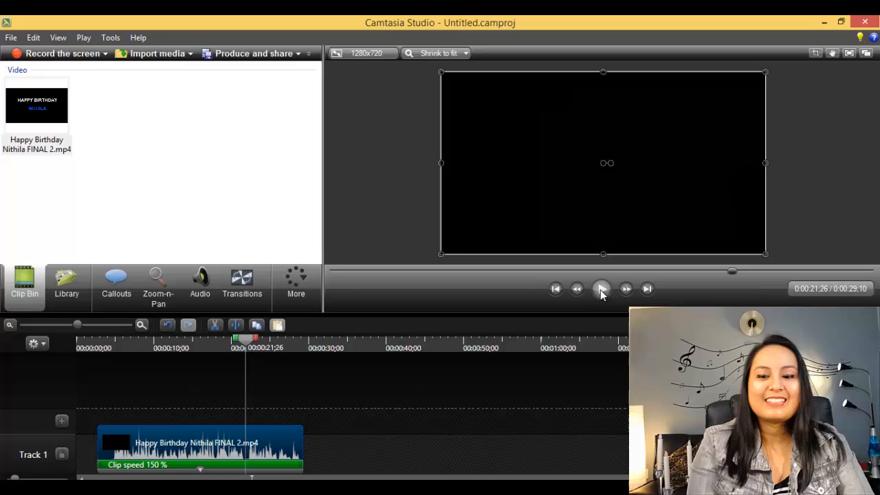
{"action": "mouse_move", "coordinate": [602, 288]}
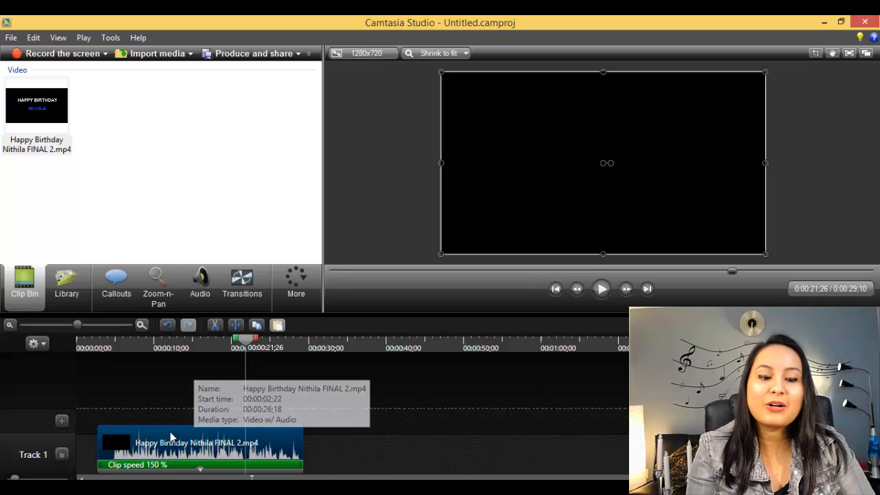
Lower the clip speed to 50% and apply it, stretching the project to 1:22;16
{"action": "left_click", "coordinate": [235, 325]}
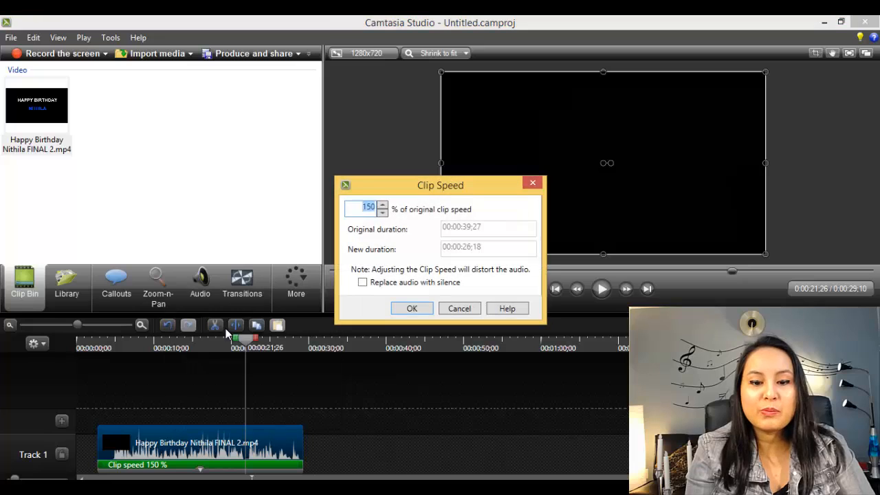
{"action": "left_click", "coordinate": [382, 212]}
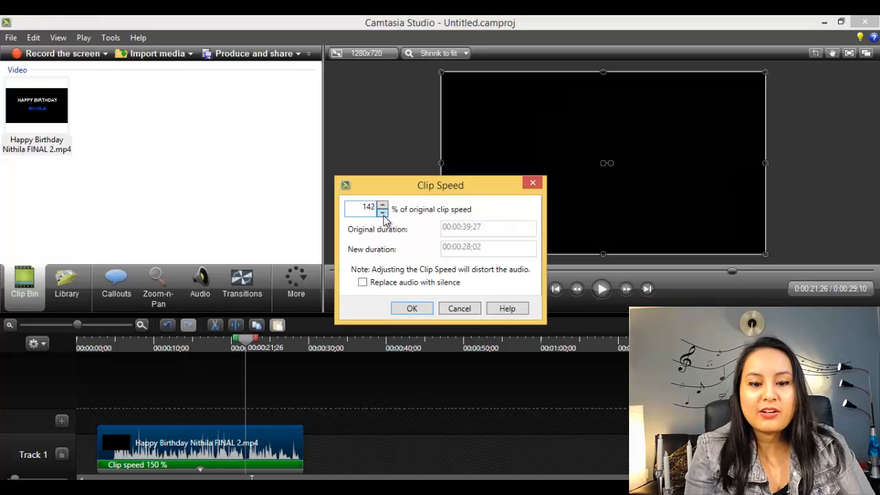
{"action": "left_click", "coordinate": [382, 212]}
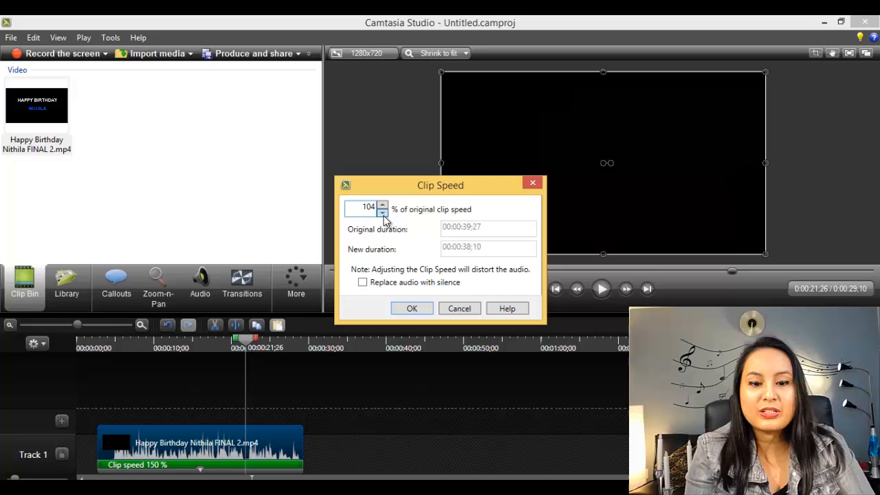
{"action": "left_click", "coordinate": [382, 213]}
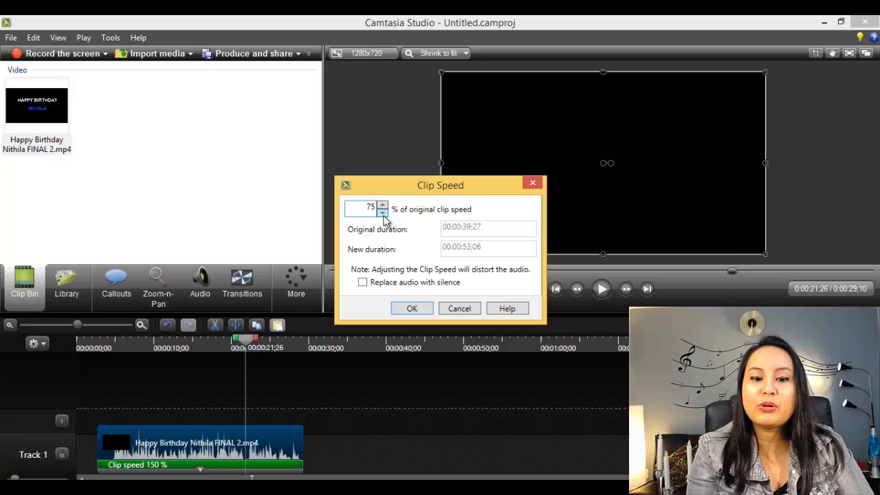
{"action": "left_click", "coordinate": [382, 213]}
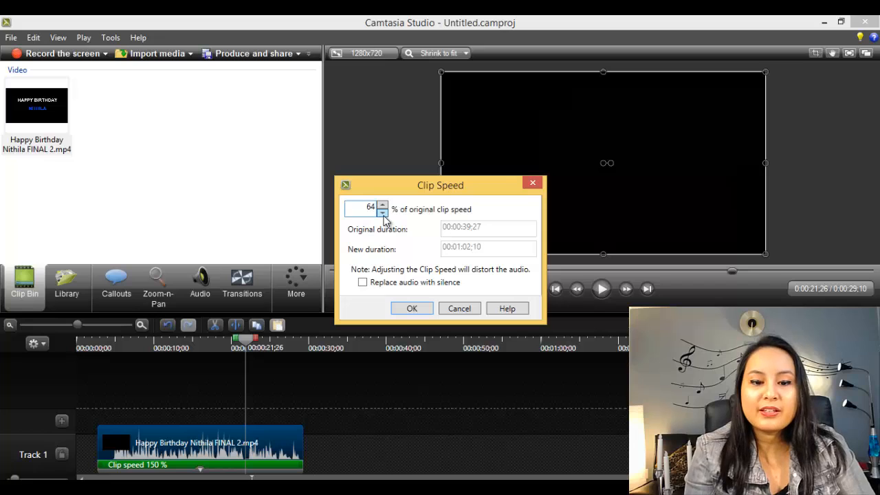
{"action": "left_click", "coordinate": [382, 213]}
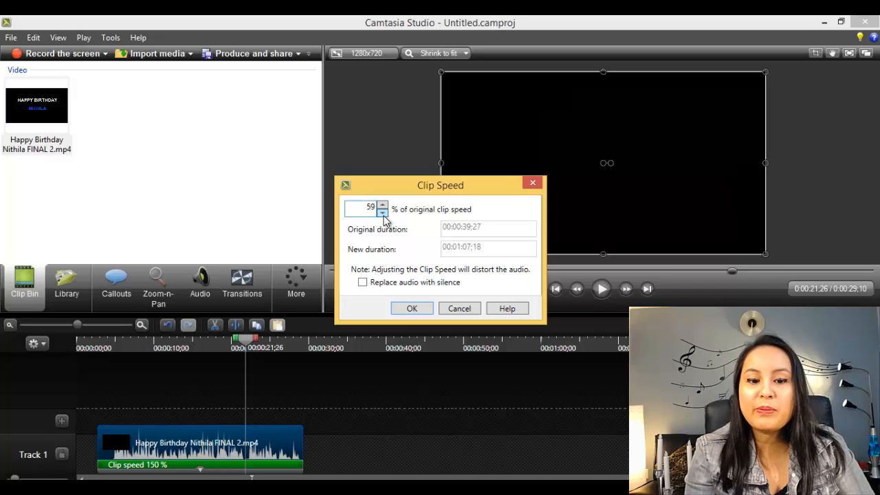
{"action": "left_click", "coordinate": [382, 212]}
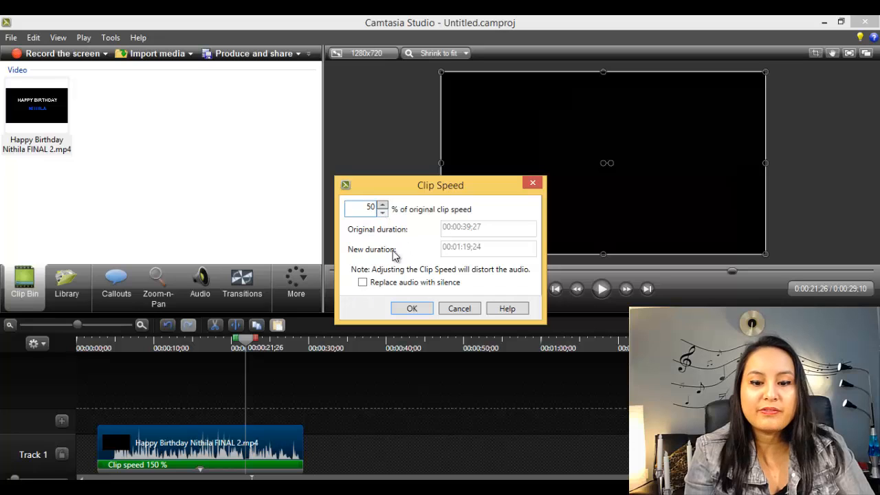
{"action": "mouse_move", "coordinate": [415, 275]}
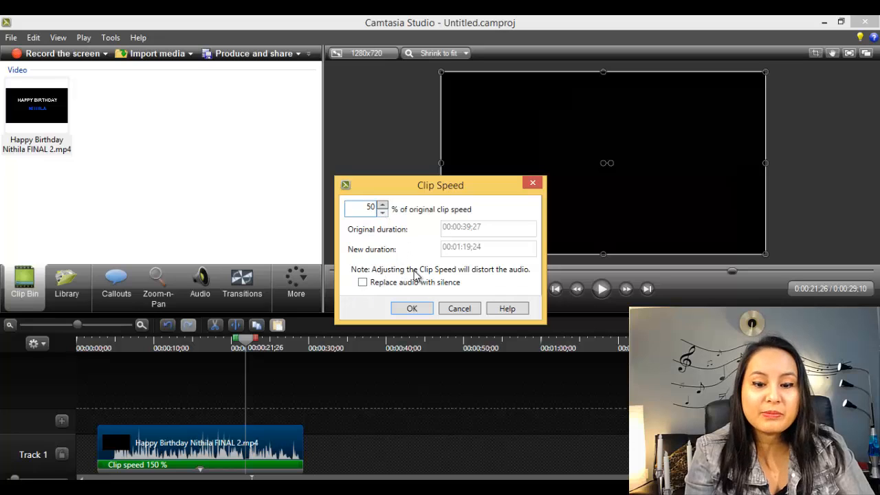
{"action": "mouse_move", "coordinate": [443, 282]}
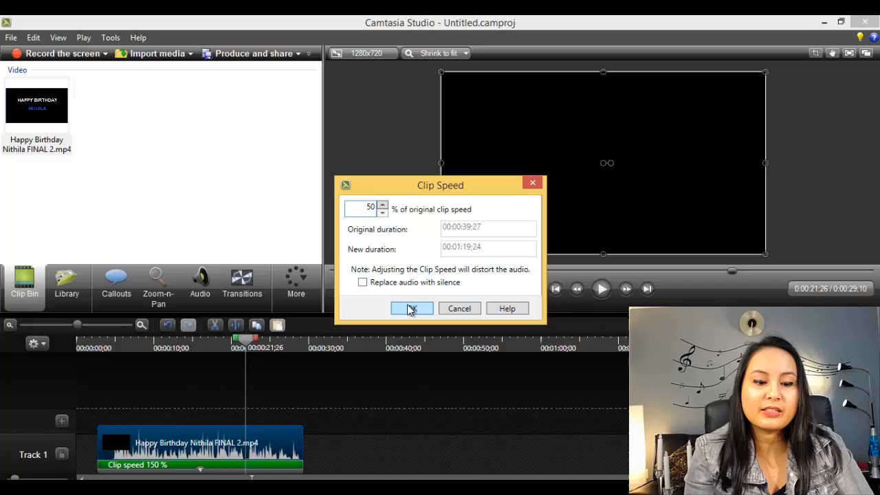
{"action": "left_click", "coordinate": [411, 308]}
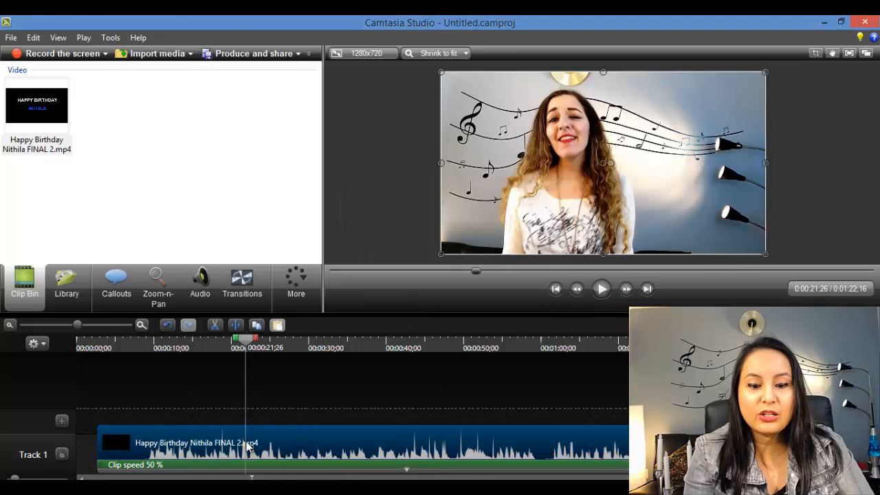
Preview the half-speed clip from about 0:09, pause it, and bring up the clip's options
{"action": "left_click", "coordinate": [145, 340]}
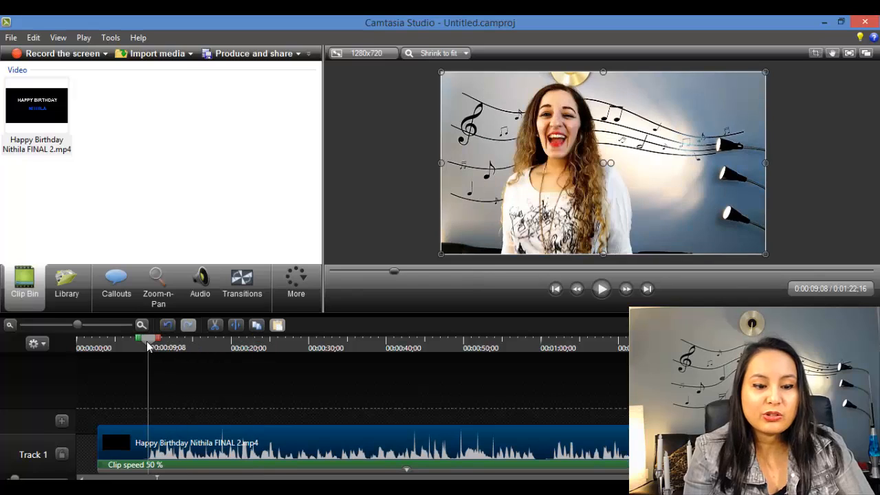
{"action": "mouse_move", "coordinate": [343, 381]}
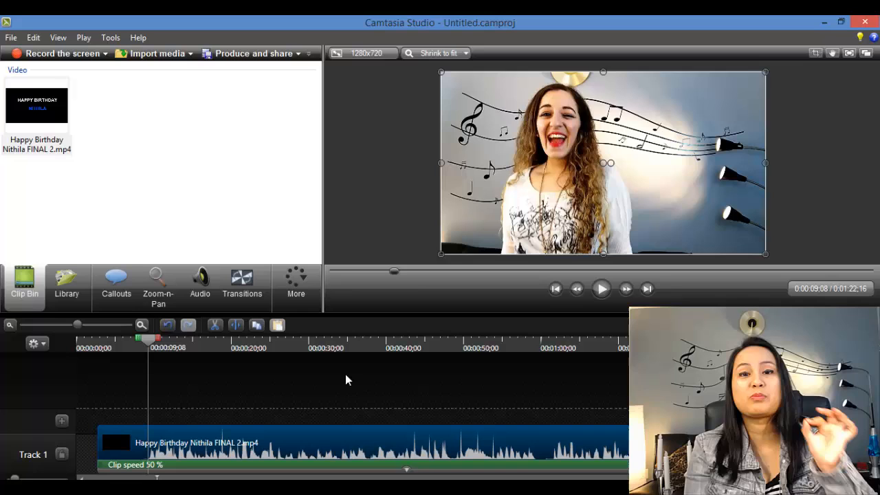
{"action": "mouse_move", "coordinate": [601, 289]}
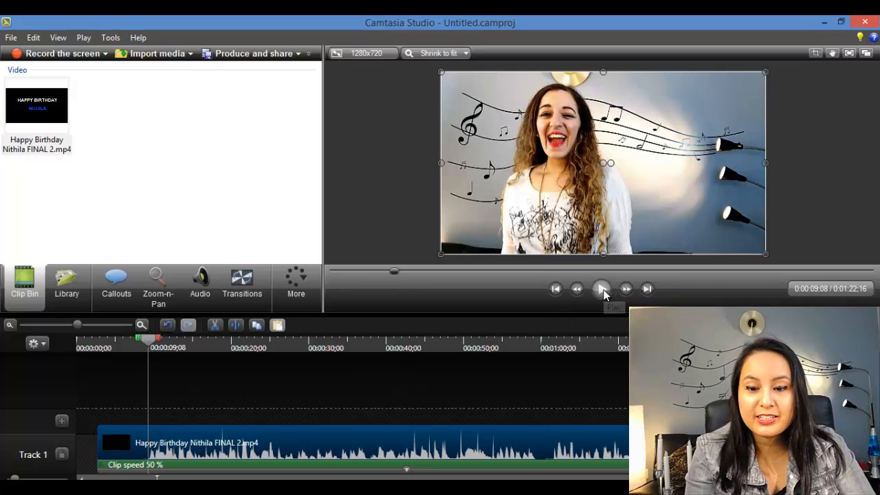
{"action": "left_click", "coordinate": [601, 288]}
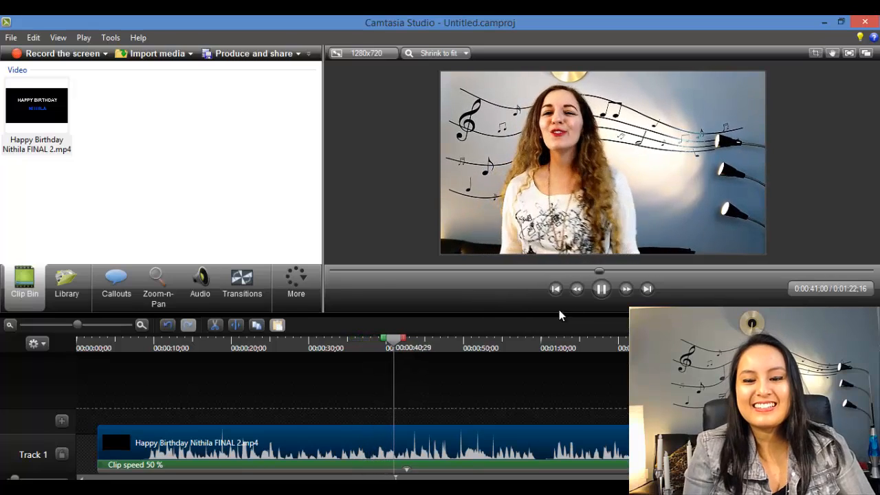
{"action": "left_click", "coordinate": [600, 288]}
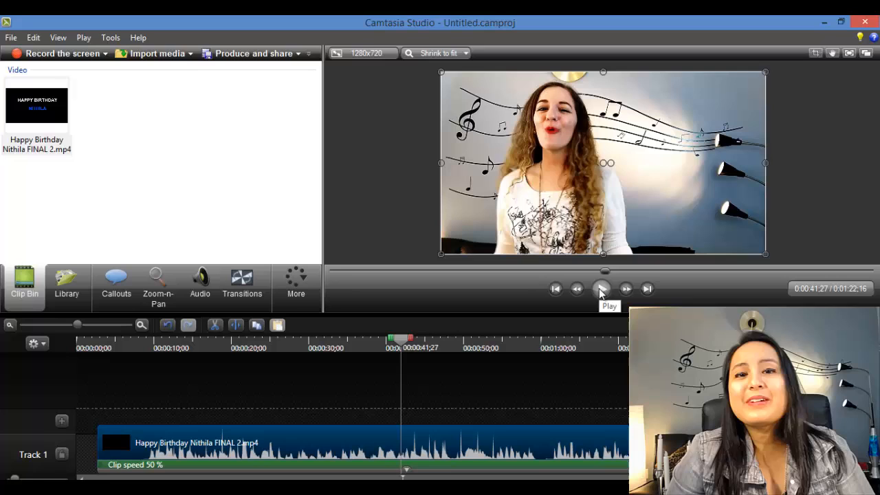
{"action": "left_click", "coordinate": [601, 289]}
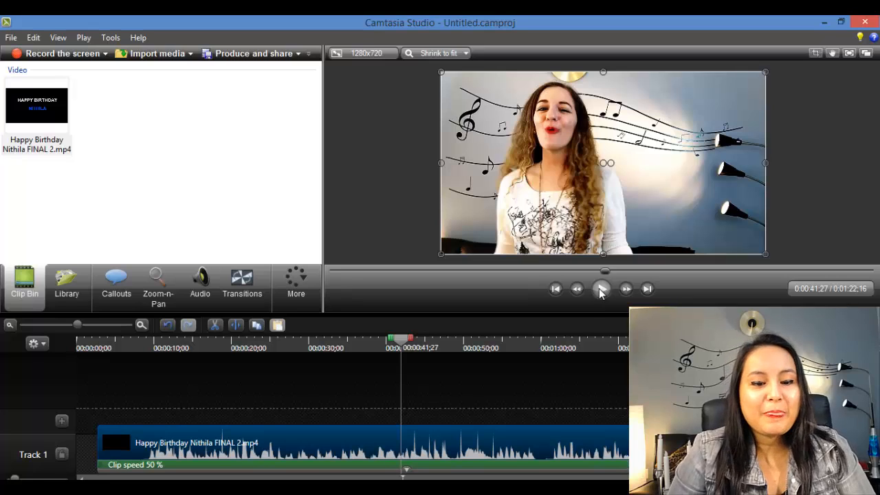
{"action": "left_click", "coordinate": [601, 288]}
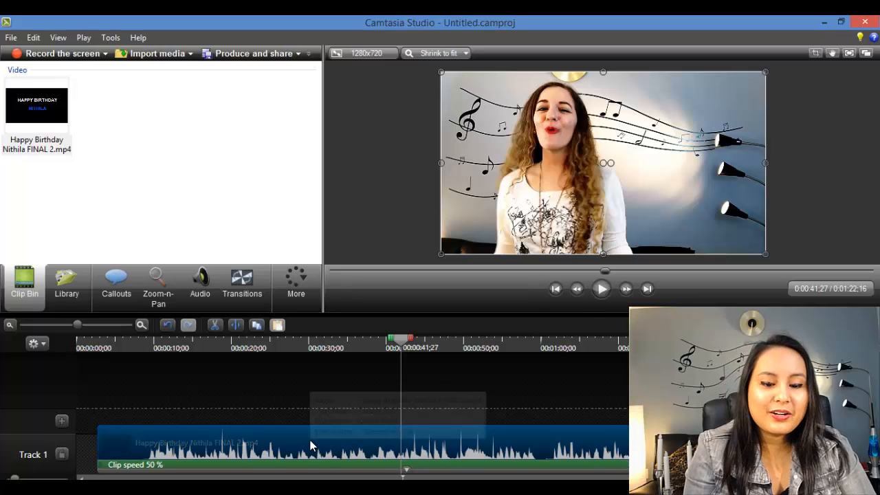
{"action": "right_click", "coordinate": [310, 445]}
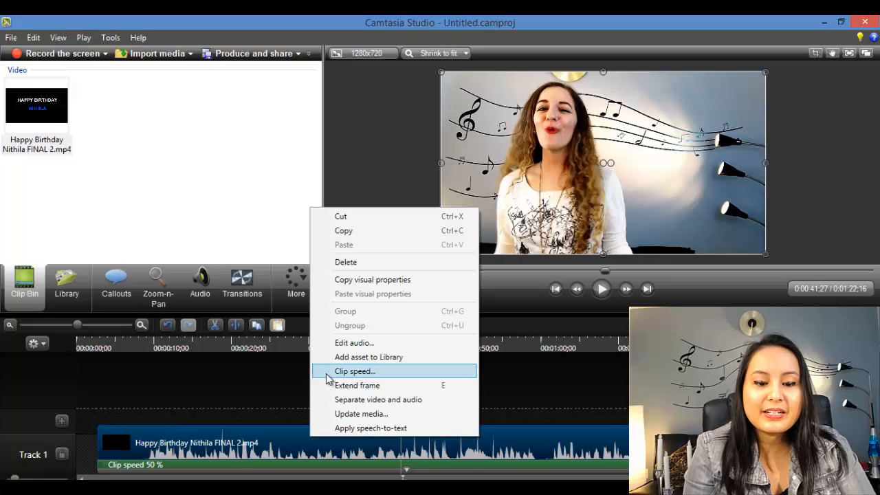